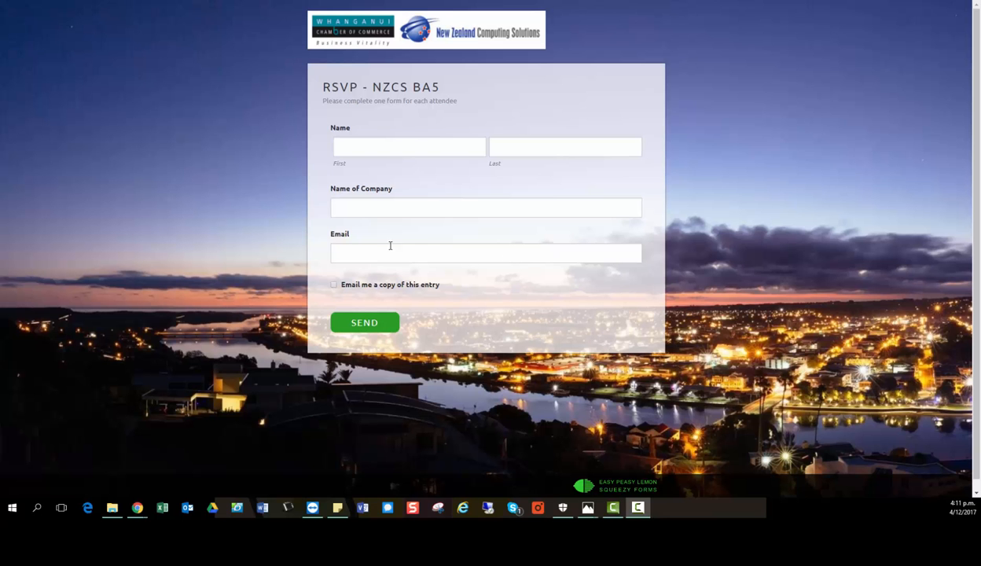
{"action": "mouse_move", "coordinate": [341, 132]}
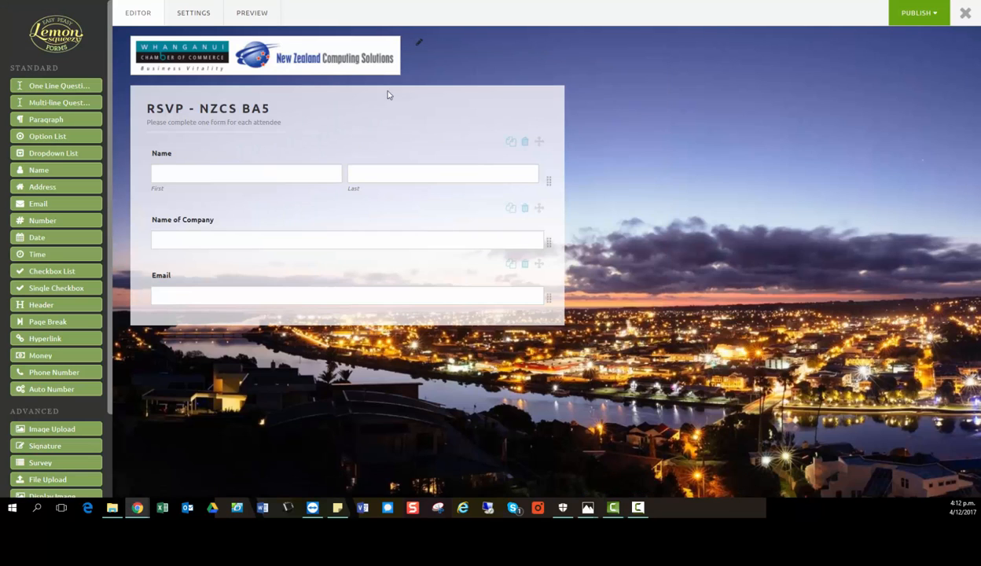
- Copy the hosted URL of the RSVP - NZCS BA5 form via Publish > Get URL
{"action": "left_click", "coordinate": [918, 12]}
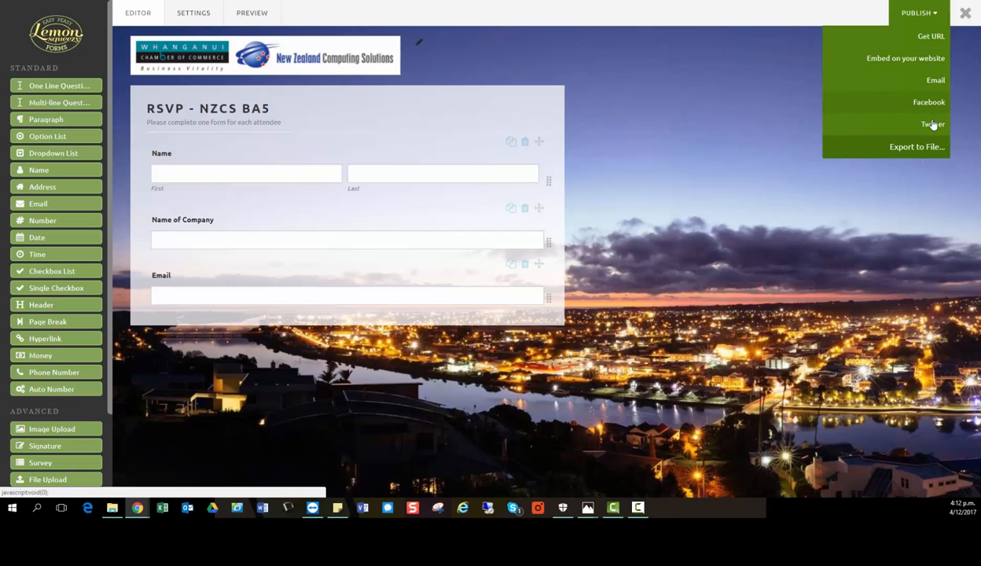
{"action": "left_click", "coordinate": [931, 36]}
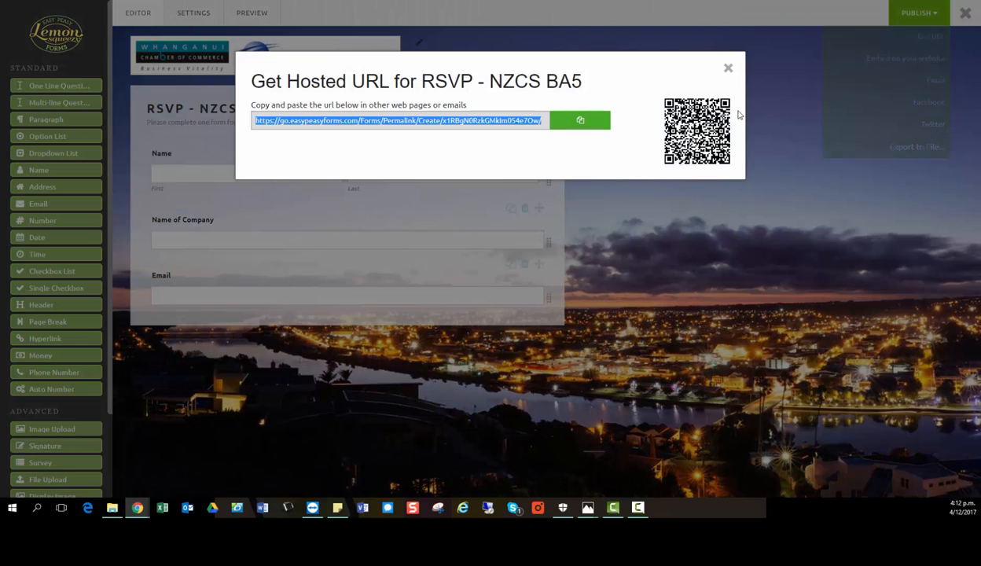
{"action": "left_click", "coordinate": [578, 119]}
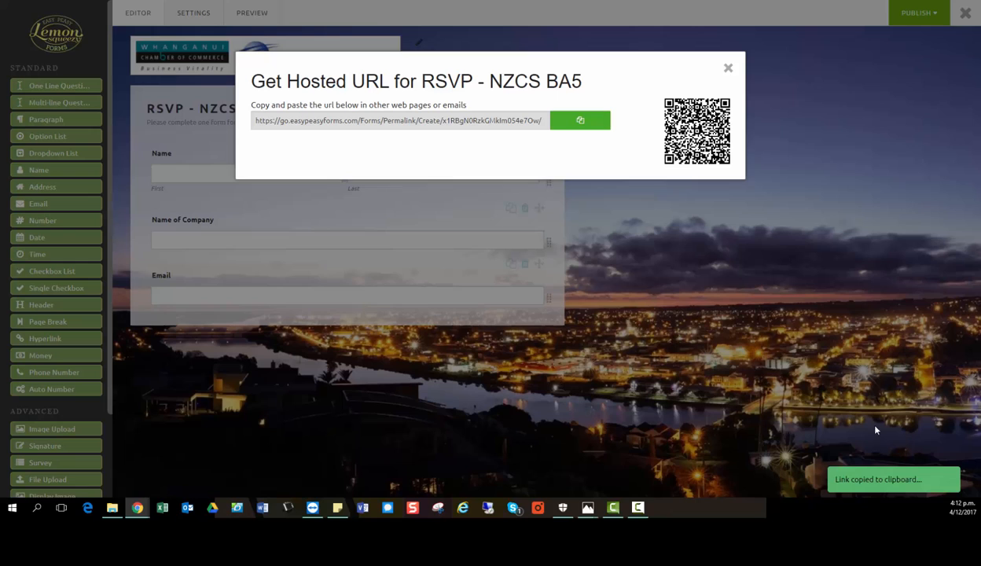
{"action": "mouse_move", "coordinate": [852, 438]}
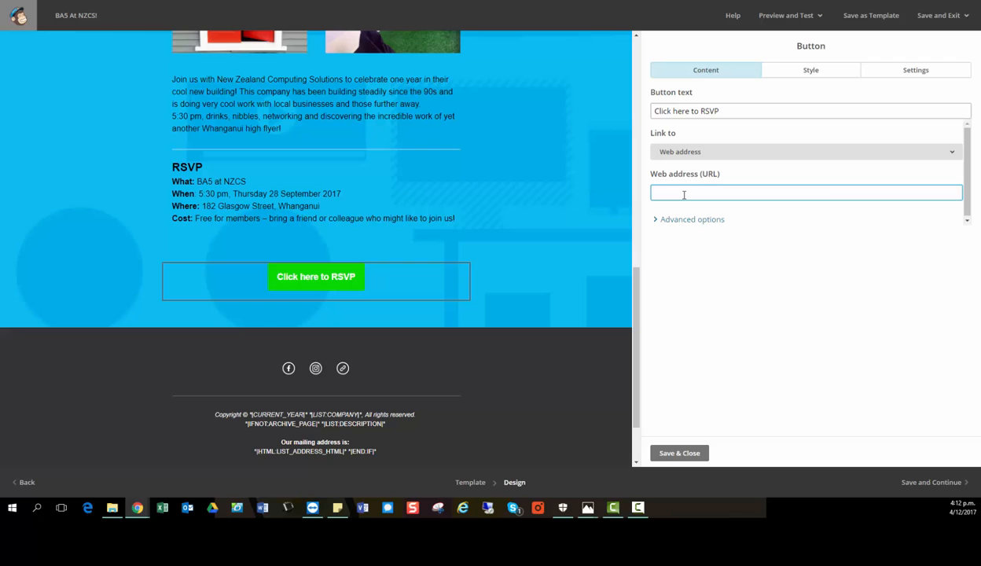
- Link the 'Click here to RSVP' button to the pasted easypeasyforms.com permalink and save it
{"action": "type", "text": "https://go.easypeasyforms.com/Forms/Permalink/Create/x1RBgN0RzkGMkIm054e7Ow/"}
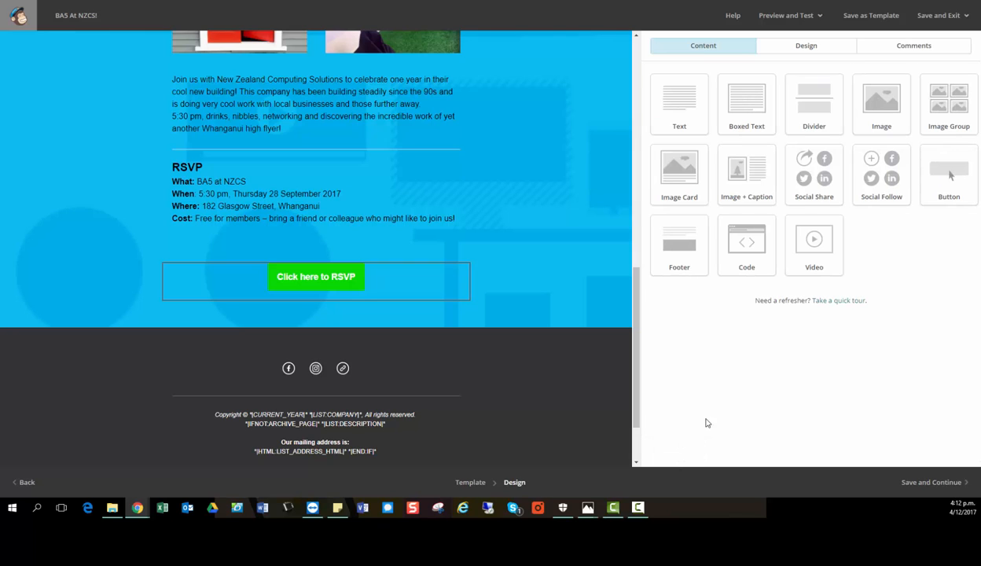
{"action": "left_click", "coordinate": [786, 15]}
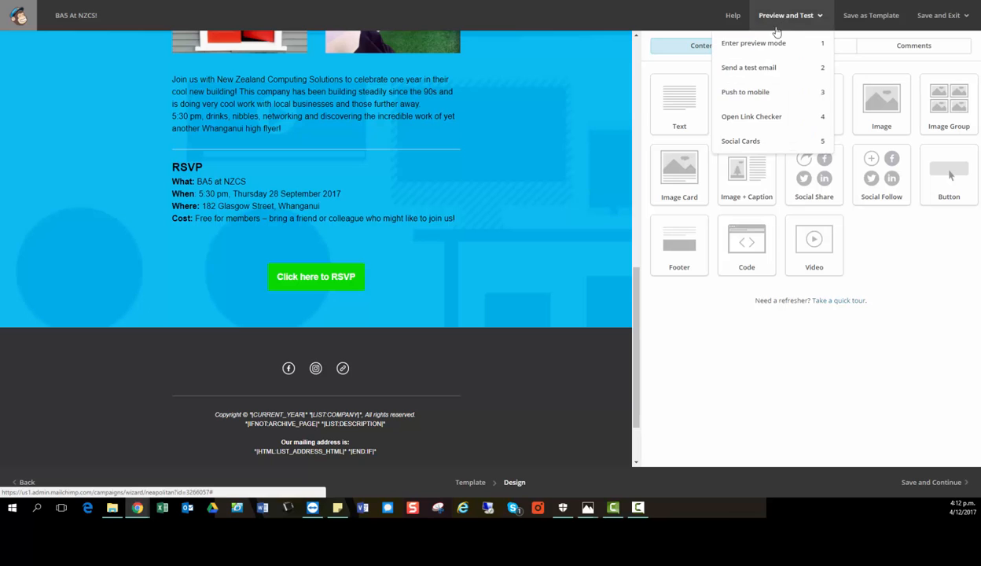
- Preview the newsletter, follow the RSVP button, and check the form in the Mobile layout
{"action": "left_click", "coordinate": [753, 42]}
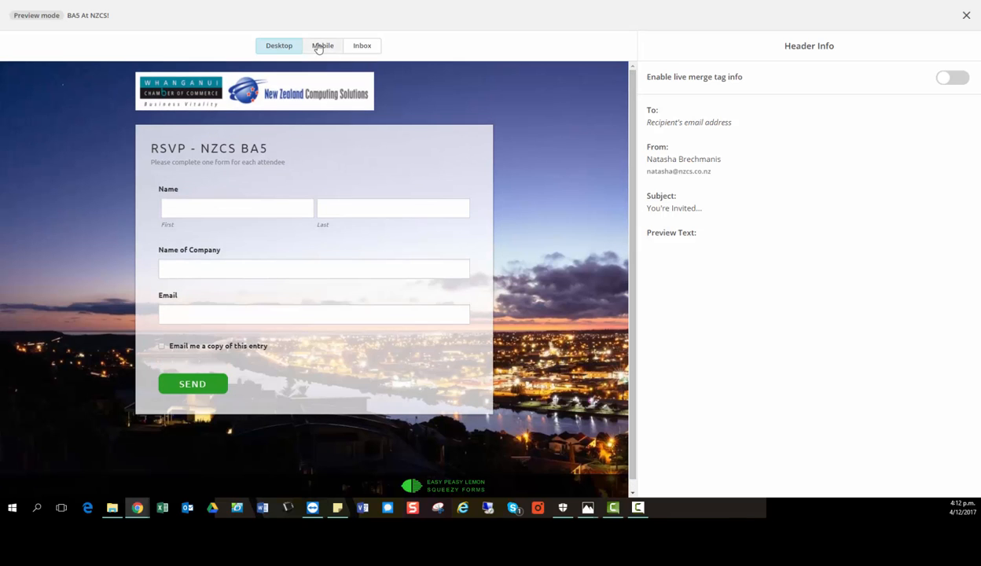
{"action": "left_click", "coordinate": [322, 44]}
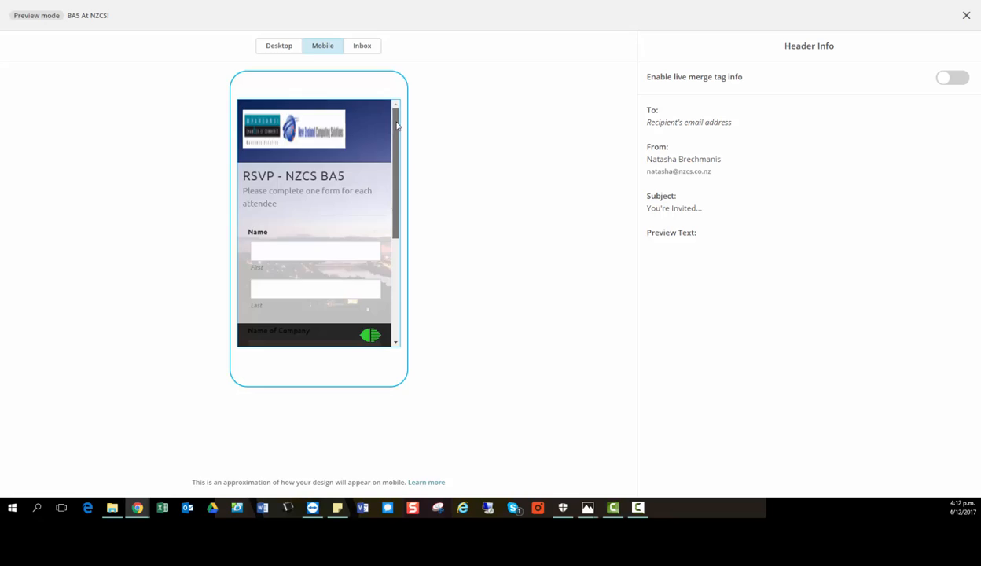
{"action": "mouse_move", "coordinate": [407, 115]}
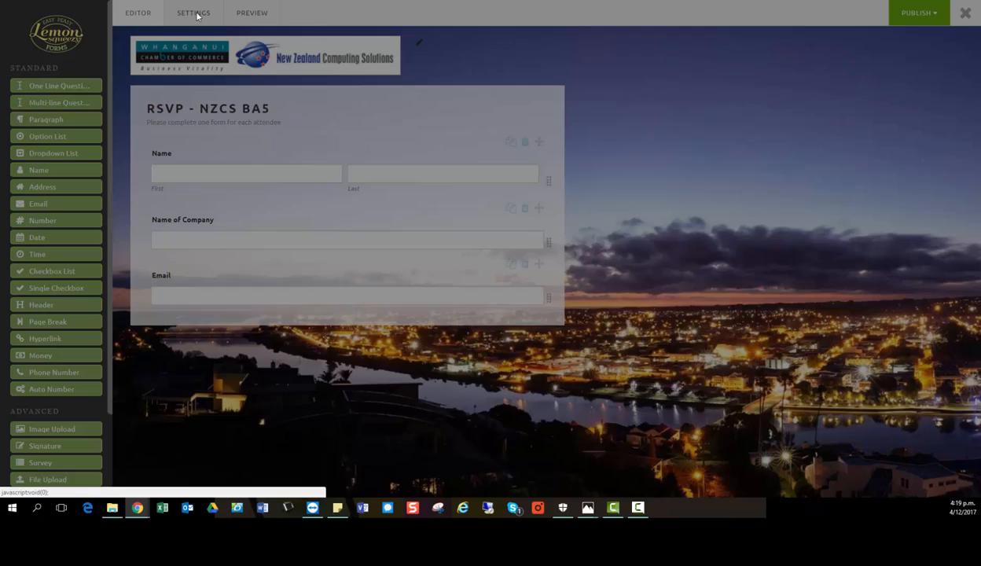
- Start the MailChimp integration under Settings > Integrations and select the API key in MailChimp
{"action": "left_click", "coordinate": [194, 13]}
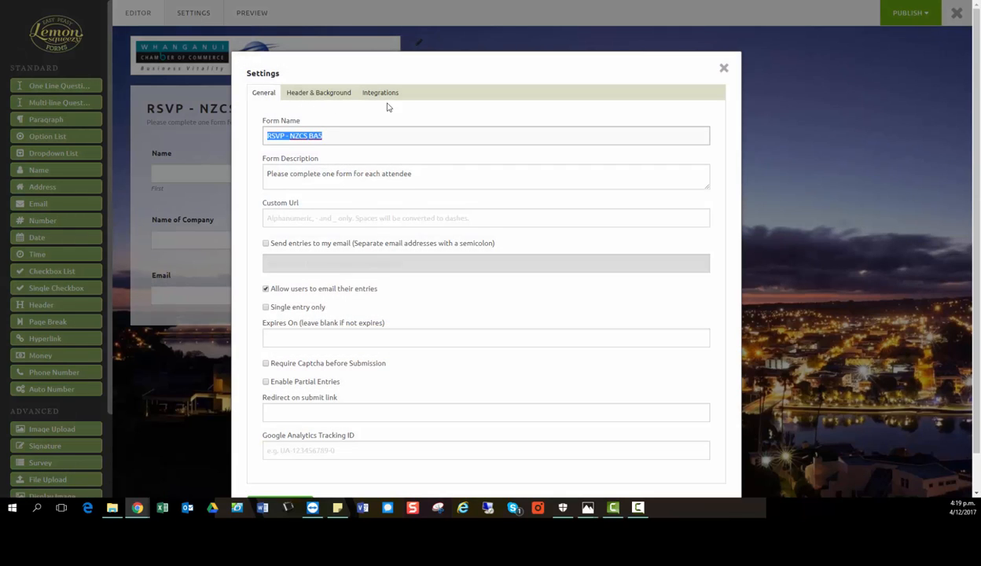
{"action": "left_click", "coordinate": [381, 91]}
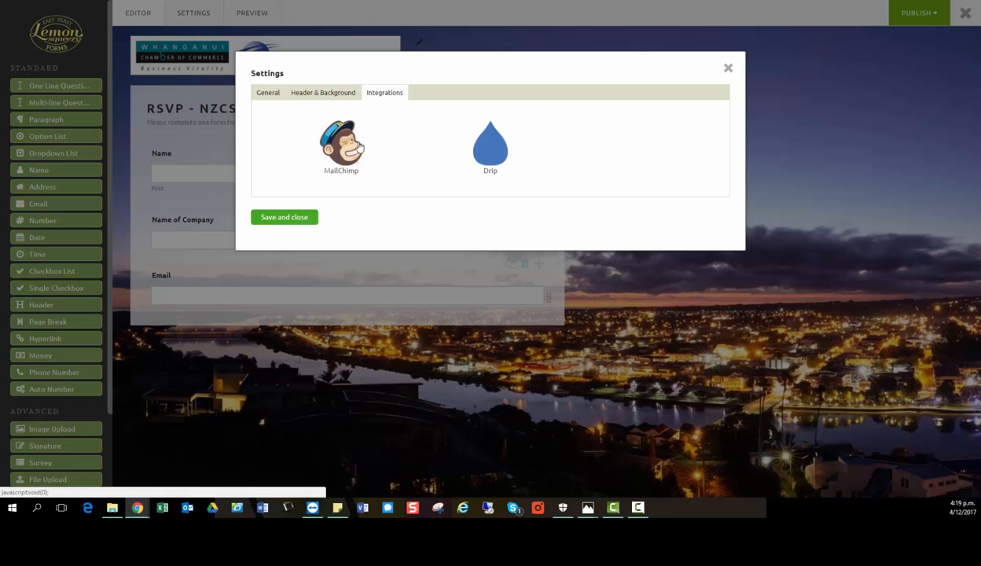
{"action": "left_click", "coordinate": [340, 144]}
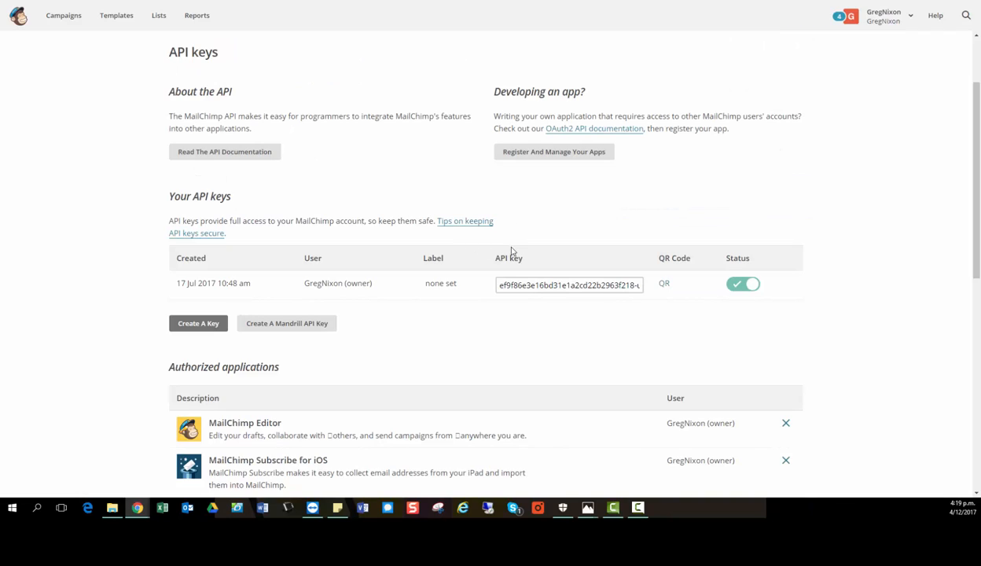
{"action": "triple_click", "coordinate": [569, 285]}
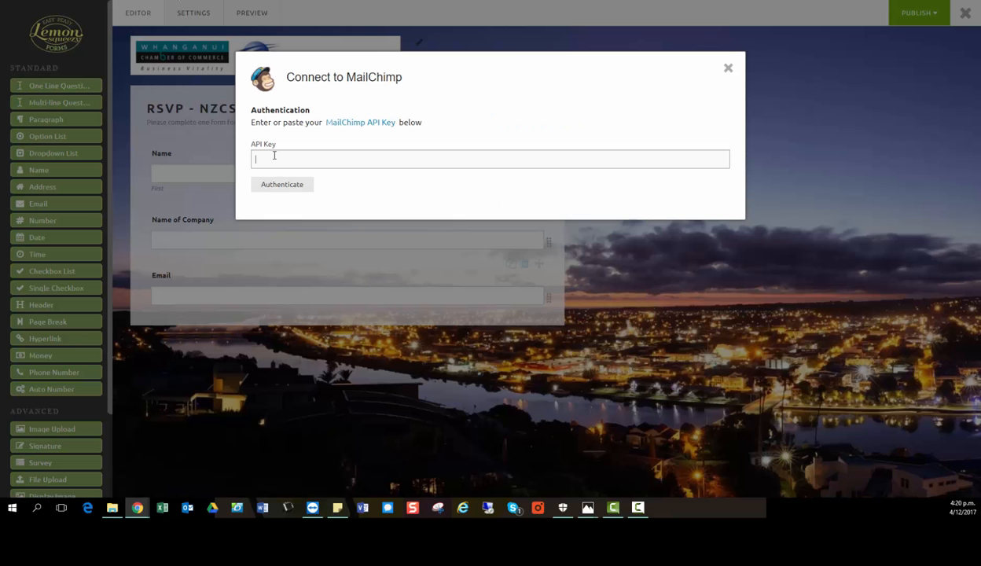
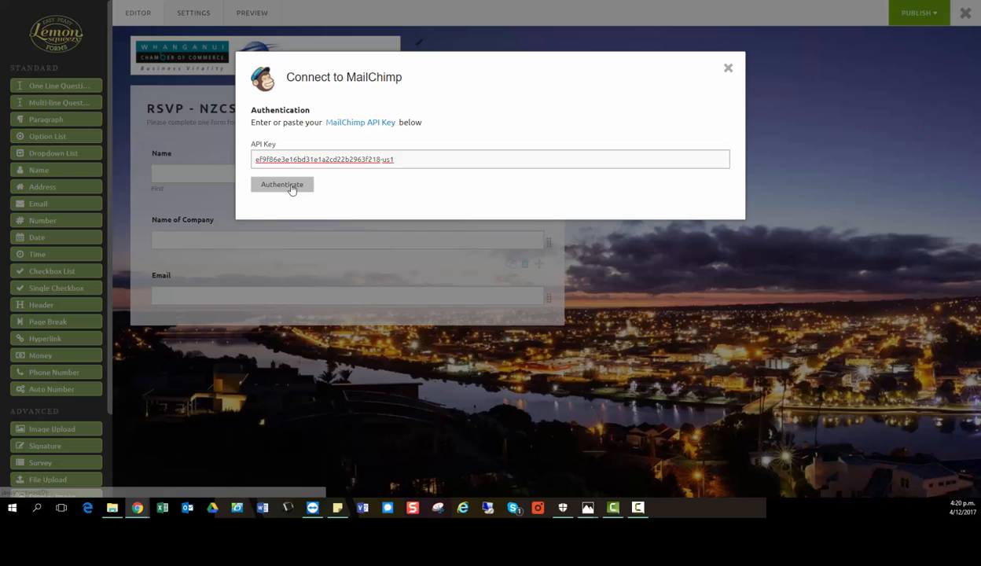
- Authenticate with the pasted API key, choose the RSVP List and the Email field
{"action": "left_click", "coordinate": [282, 184]}
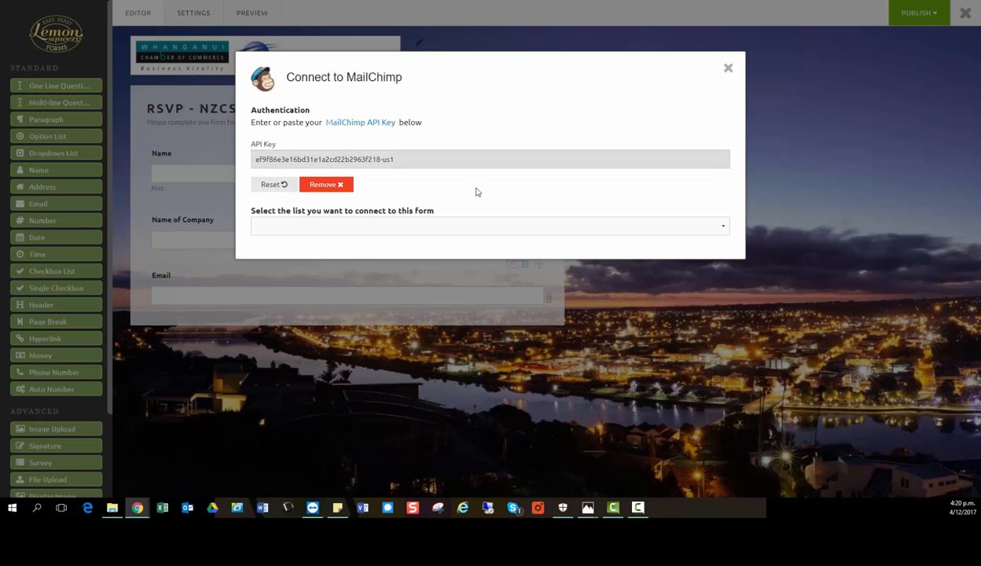
{"action": "mouse_move", "coordinate": [725, 229]}
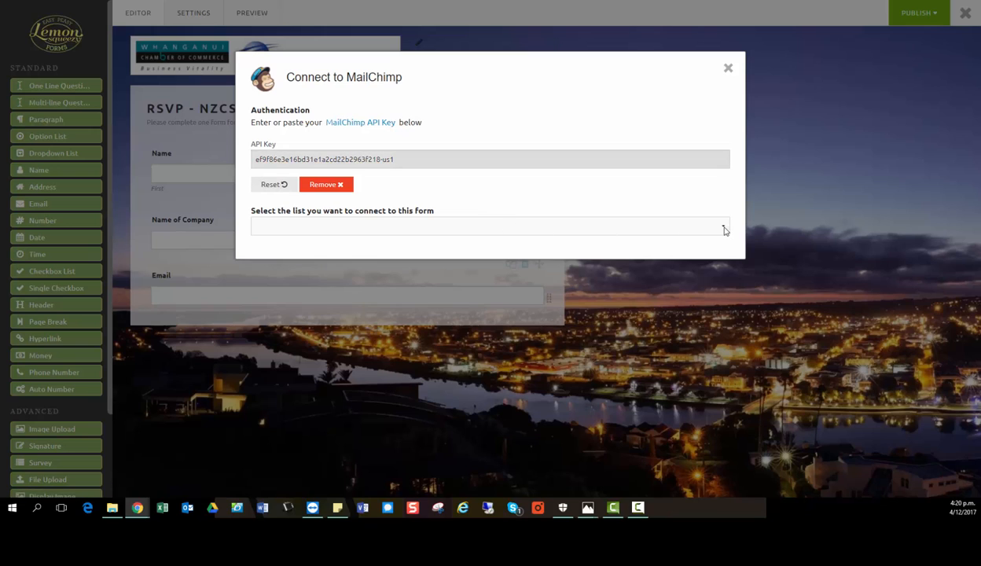
{"action": "left_click", "coordinate": [488, 226]}
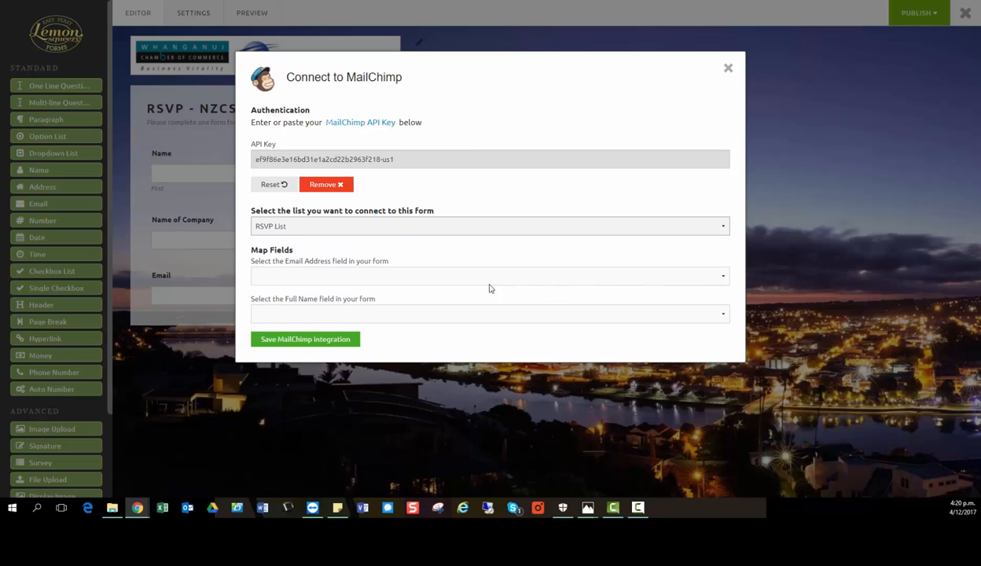
{"action": "left_click", "coordinate": [487, 275]}
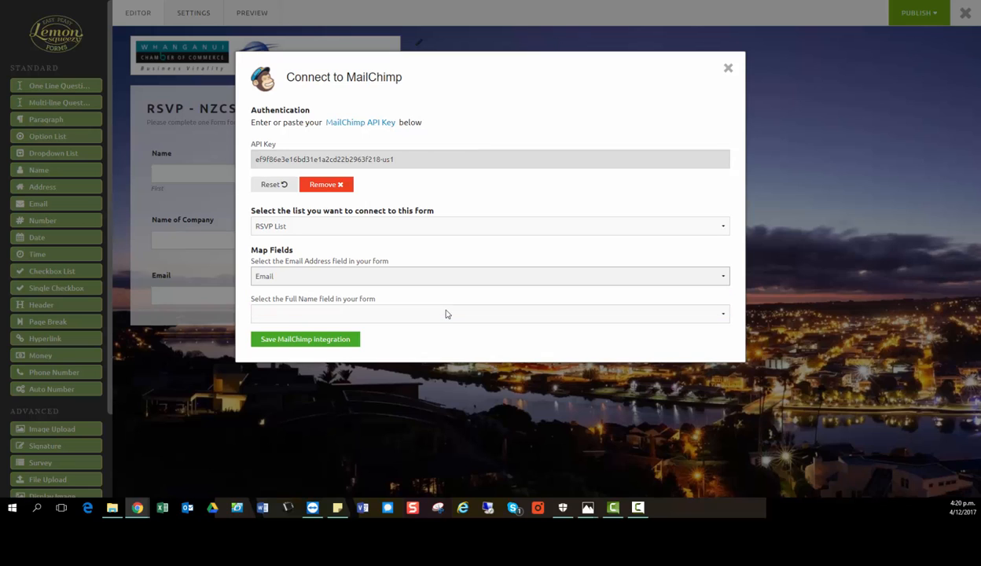
- Map Full Name to the Name field, save the MailChimp integration and close settings
{"action": "left_click", "coordinate": [491, 314]}
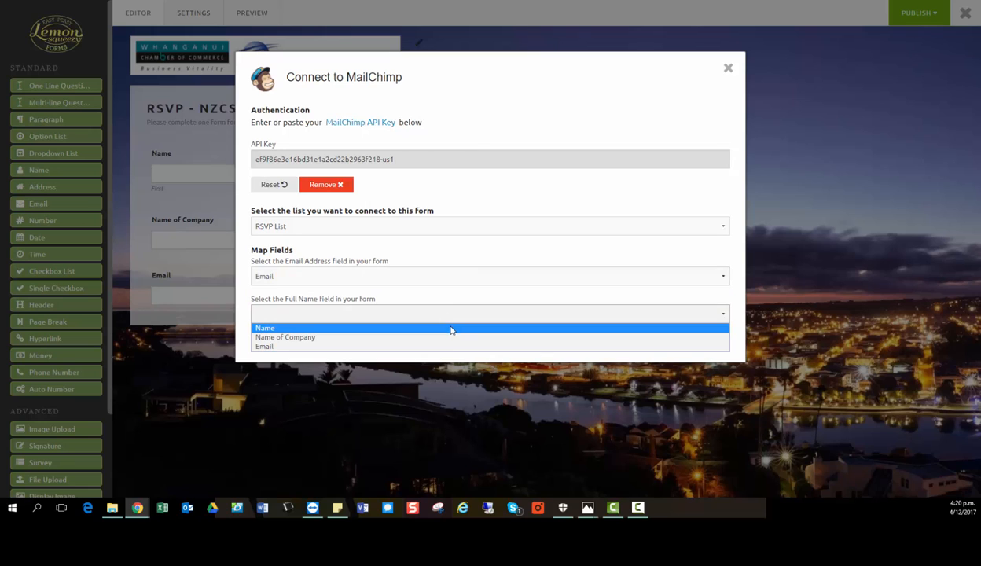
{"action": "left_click", "coordinate": [264, 329]}
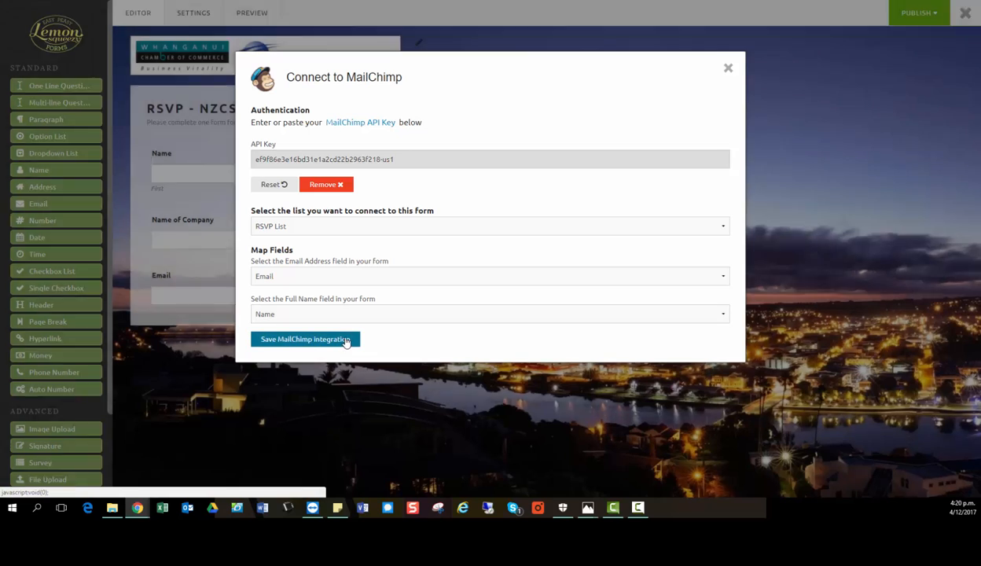
{"action": "left_click", "coordinate": [305, 340]}
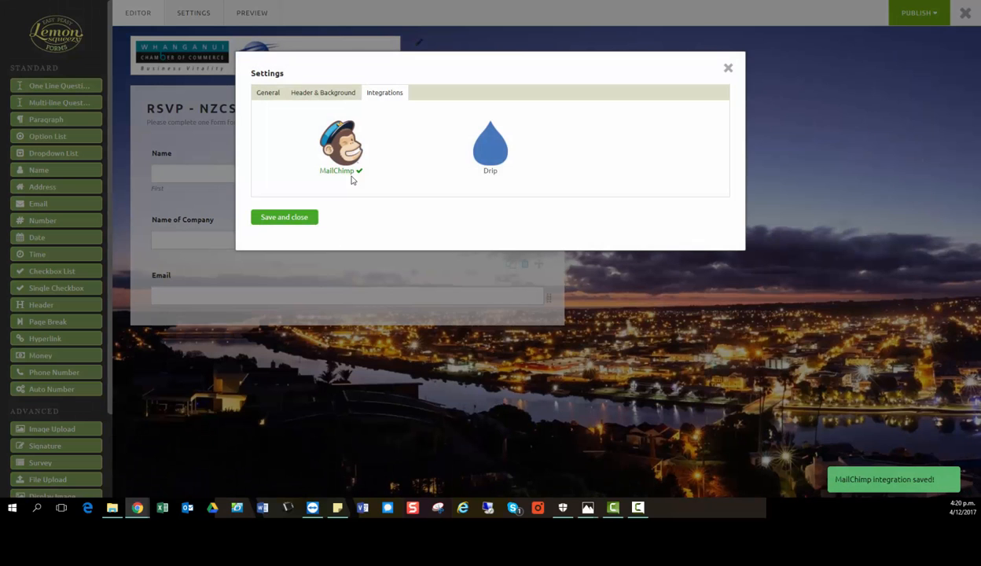
{"action": "mouse_move", "coordinate": [285, 217]}
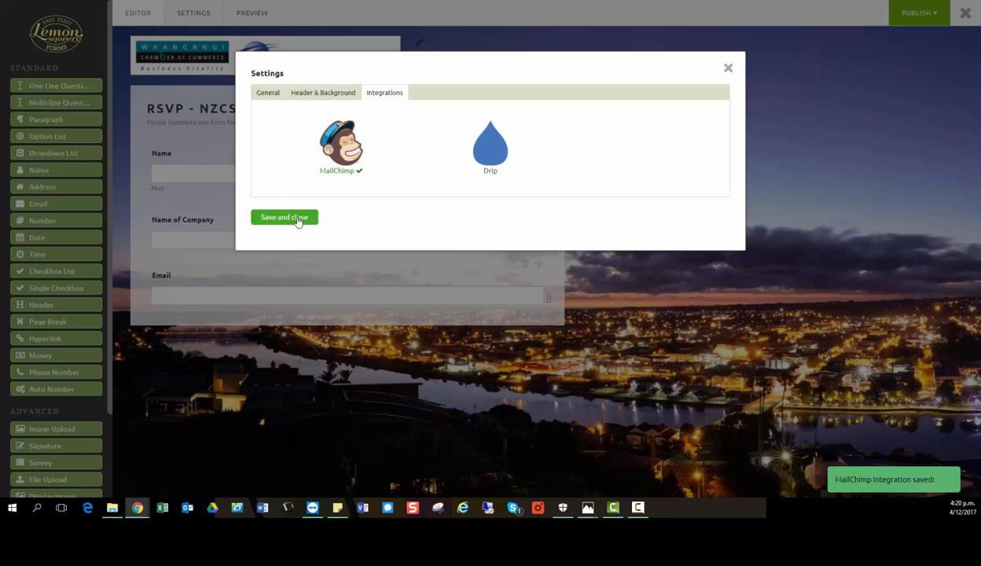
{"action": "left_click", "coordinate": [285, 217]}
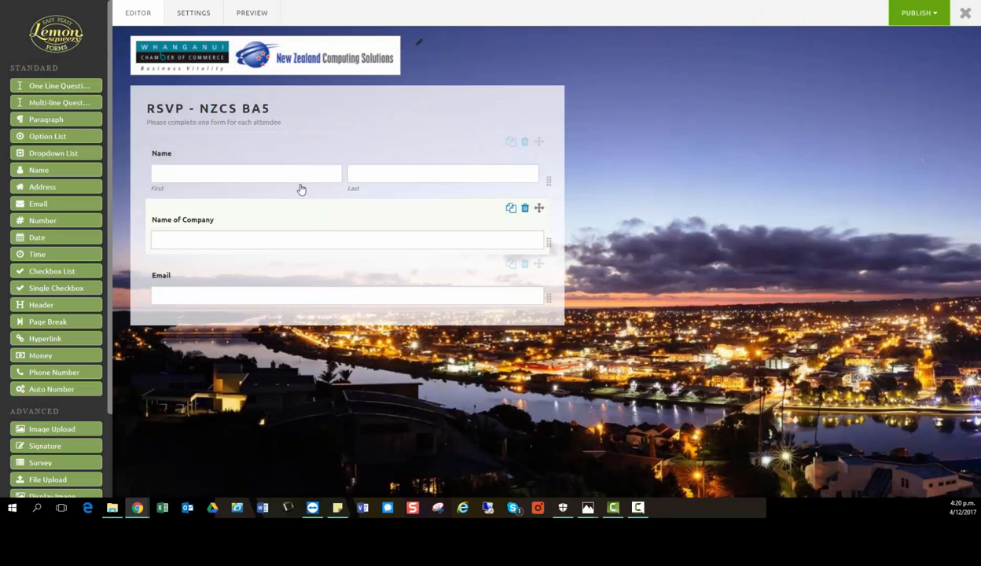
- Submit a test RSVP for Natasha of Easy Peasy Forms with her easypeasyforms email address
{"action": "left_click", "coordinate": [252, 12]}
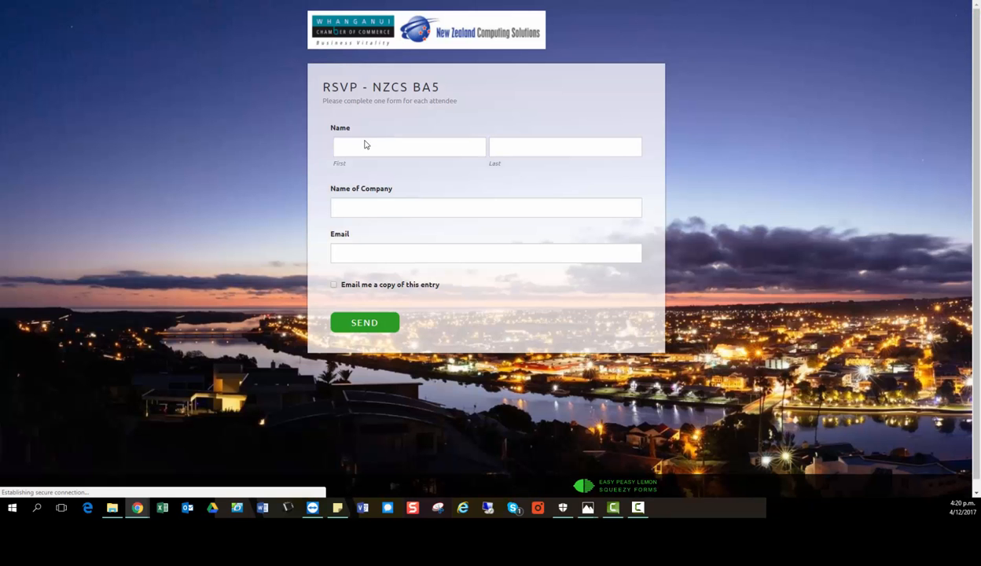
{"action": "type", "text": "Natas"}
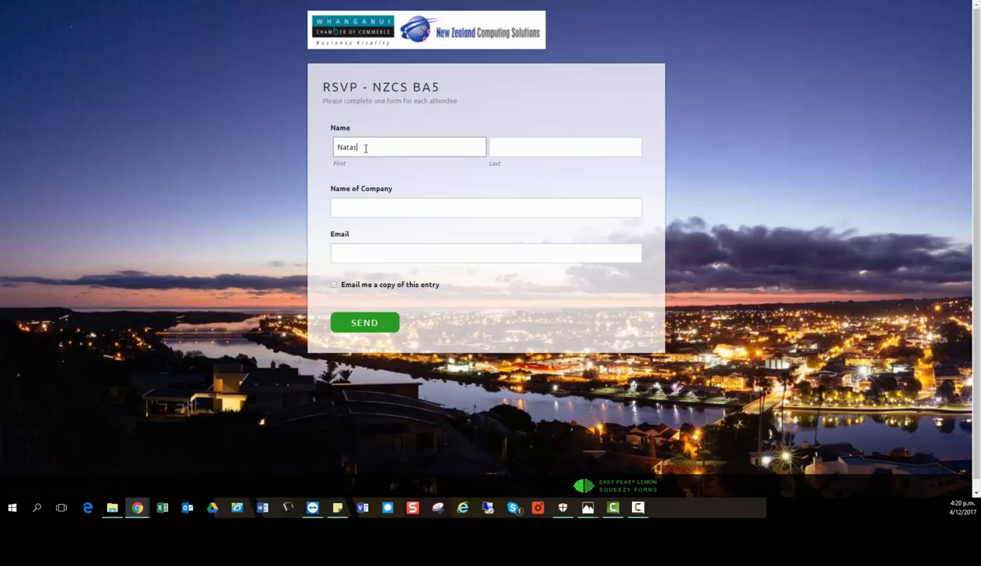
{"action": "type", "text": "ha"}
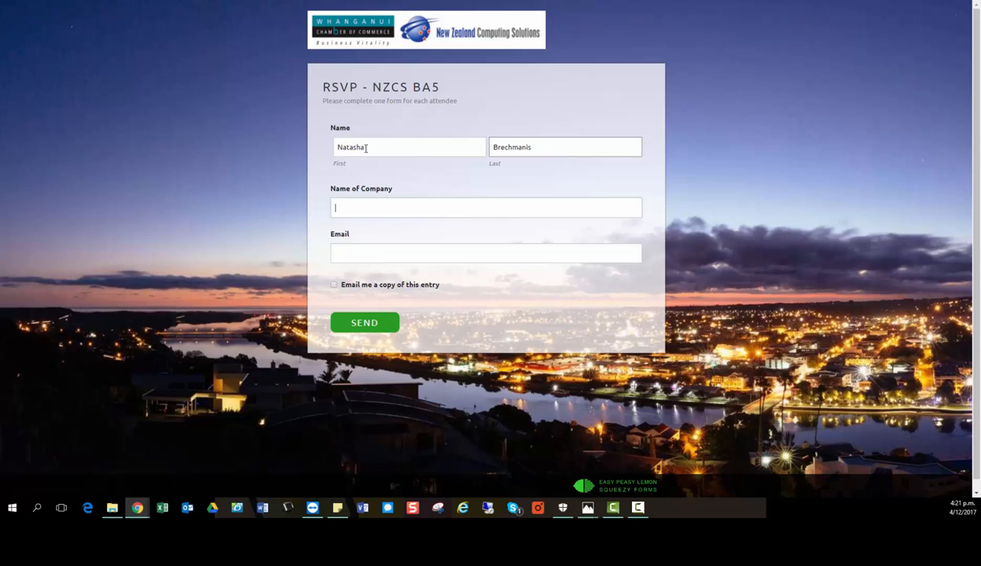
{"action": "type", "text": "Easy Peasy Forms"}
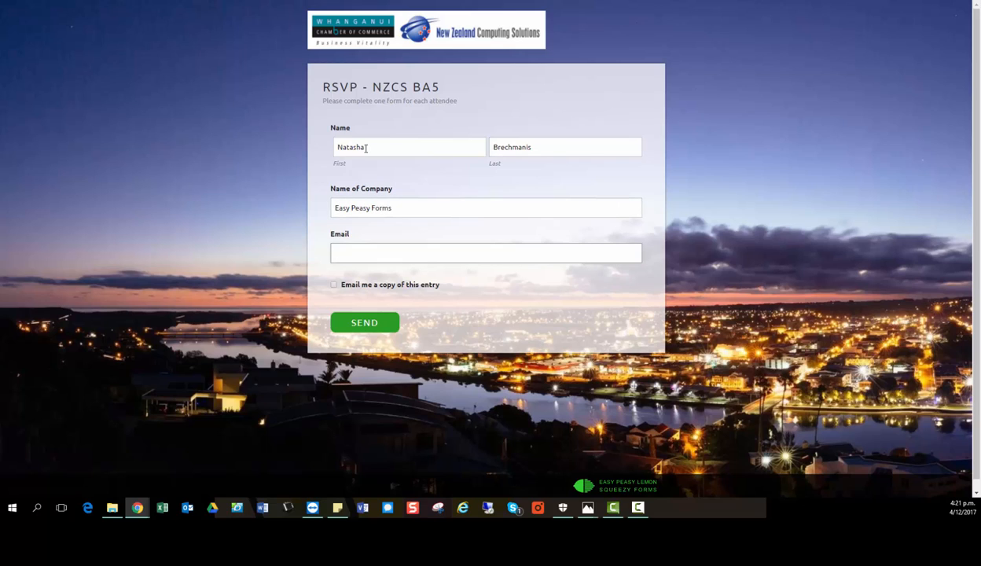
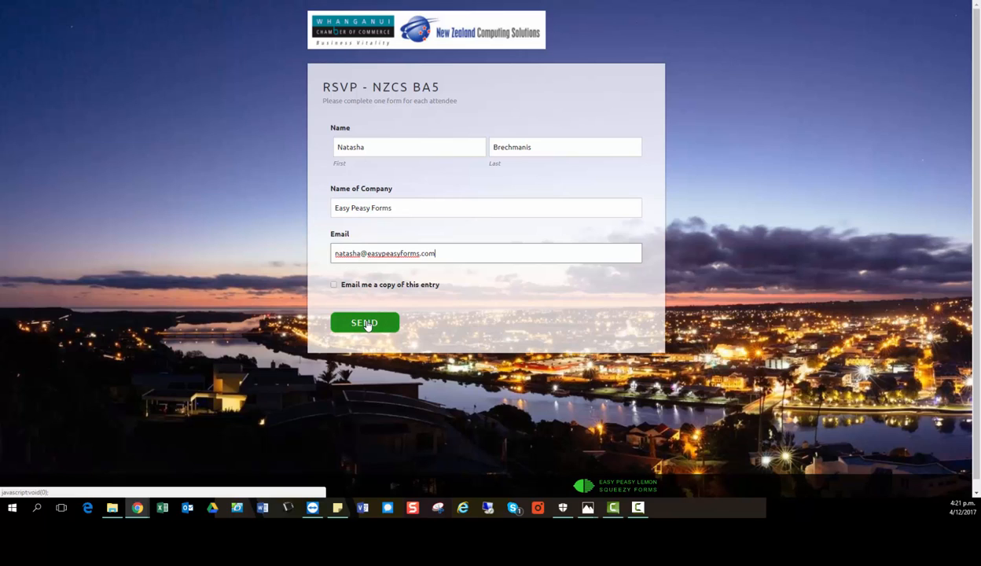
{"action": "left_click", "coordinate": [364, 324]}
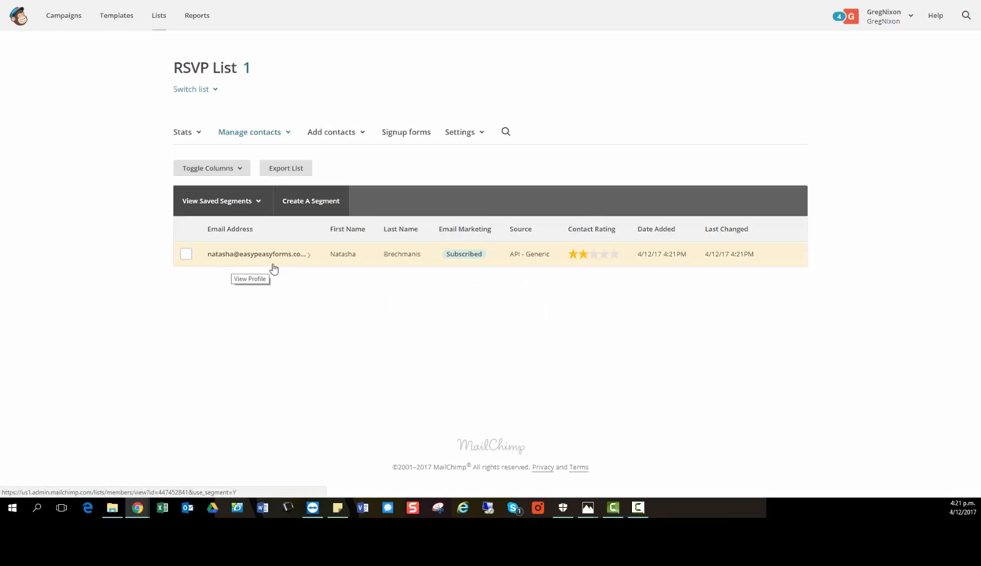
{"action": "mouse_move", "coordinate": [613, 265]}
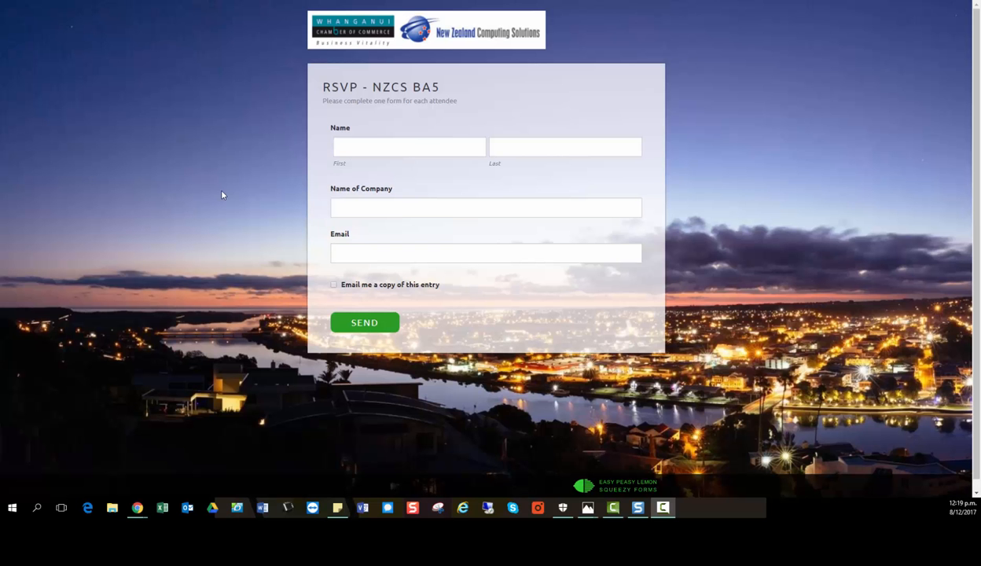
{"action": "type", "text": "Snow"}
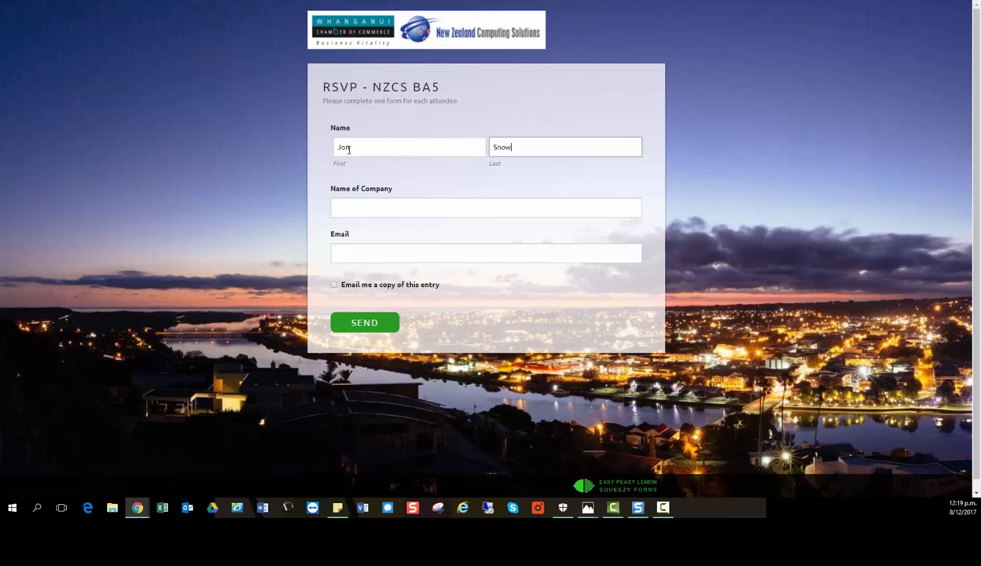
{"action": "type", "text": "The Wall"}
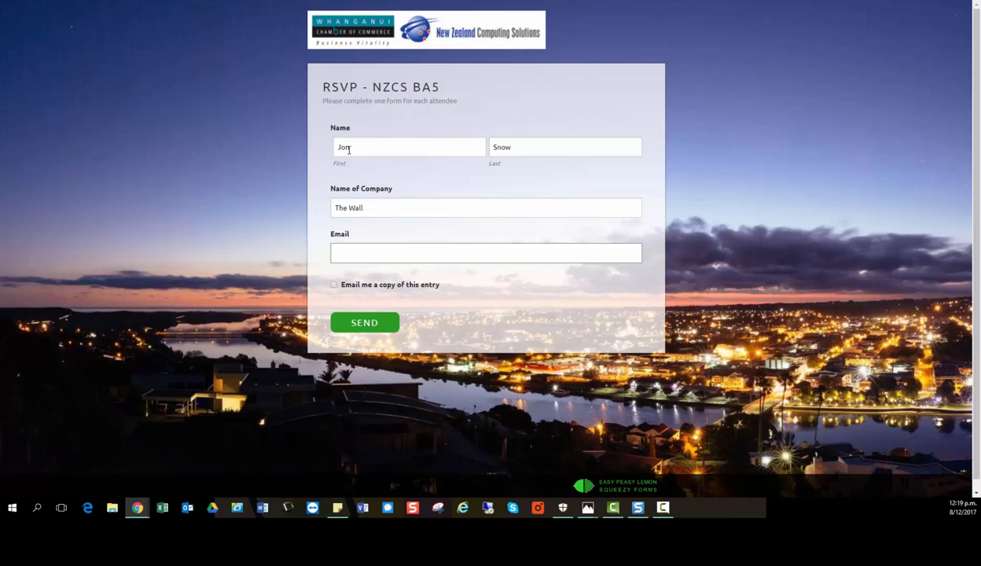
{"action": "type", "text": "Jon@thewall.com"}
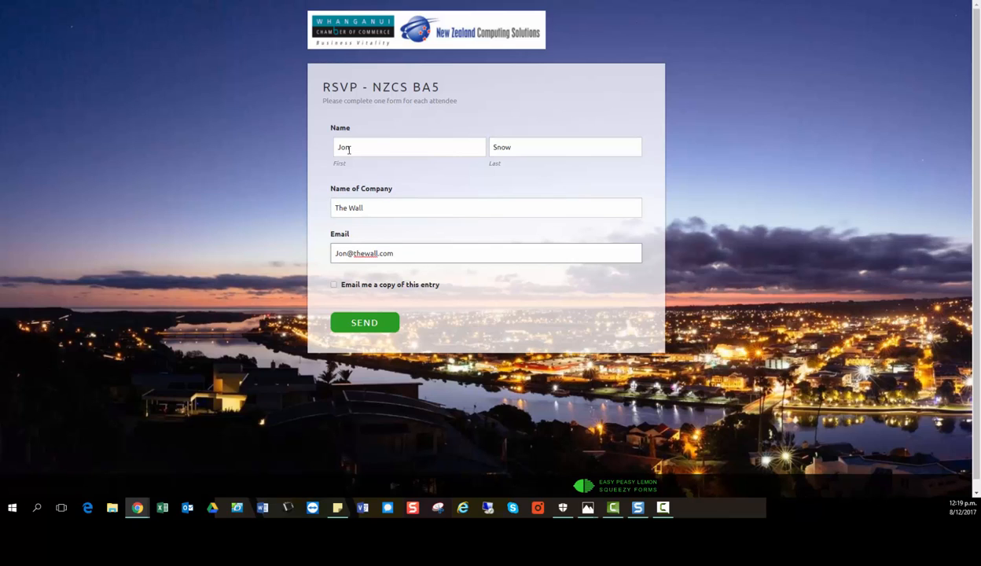
{"action": "left_click", "coordinate": [365, 322]}
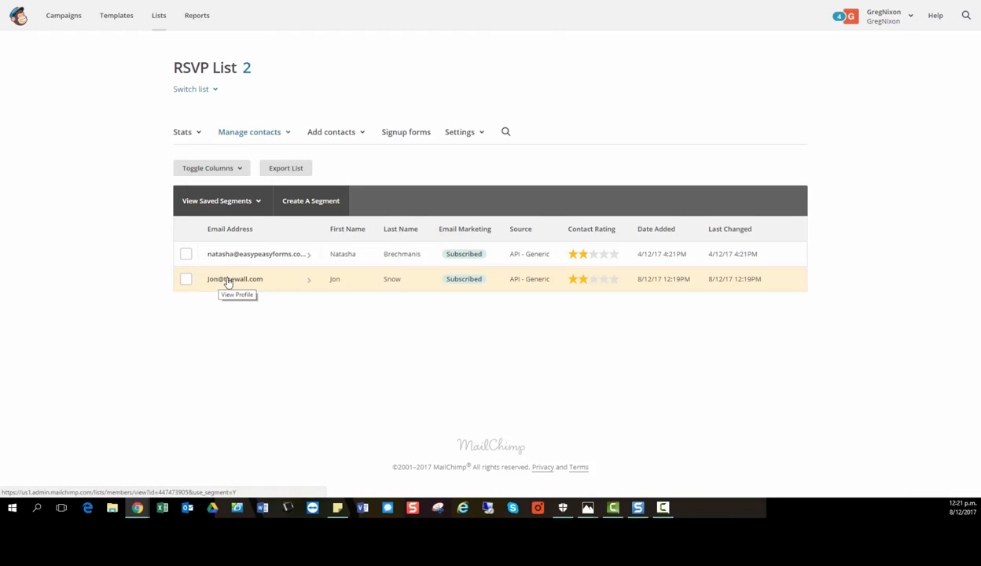
{"action": "mouse_move", "coordinate": [739, 280]}
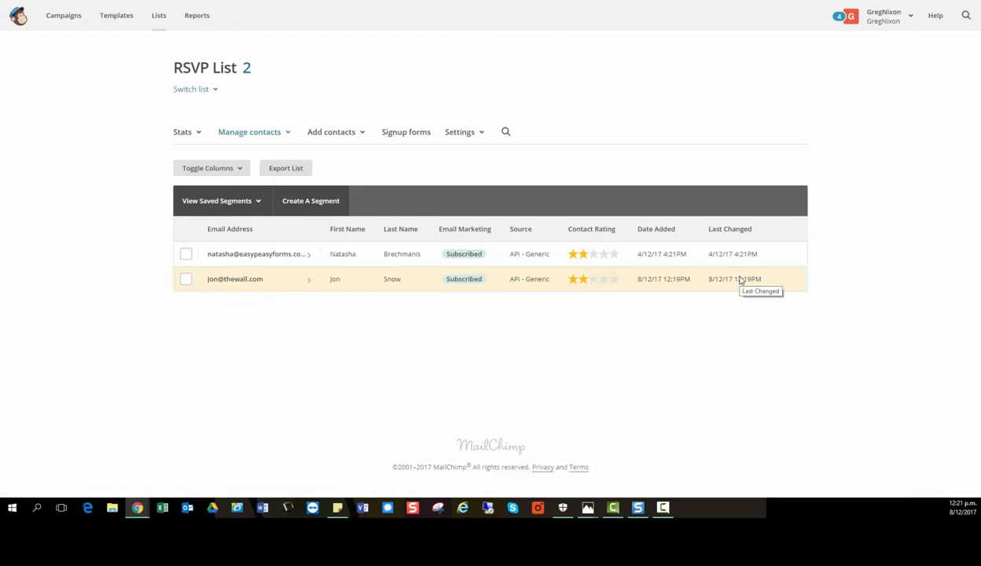